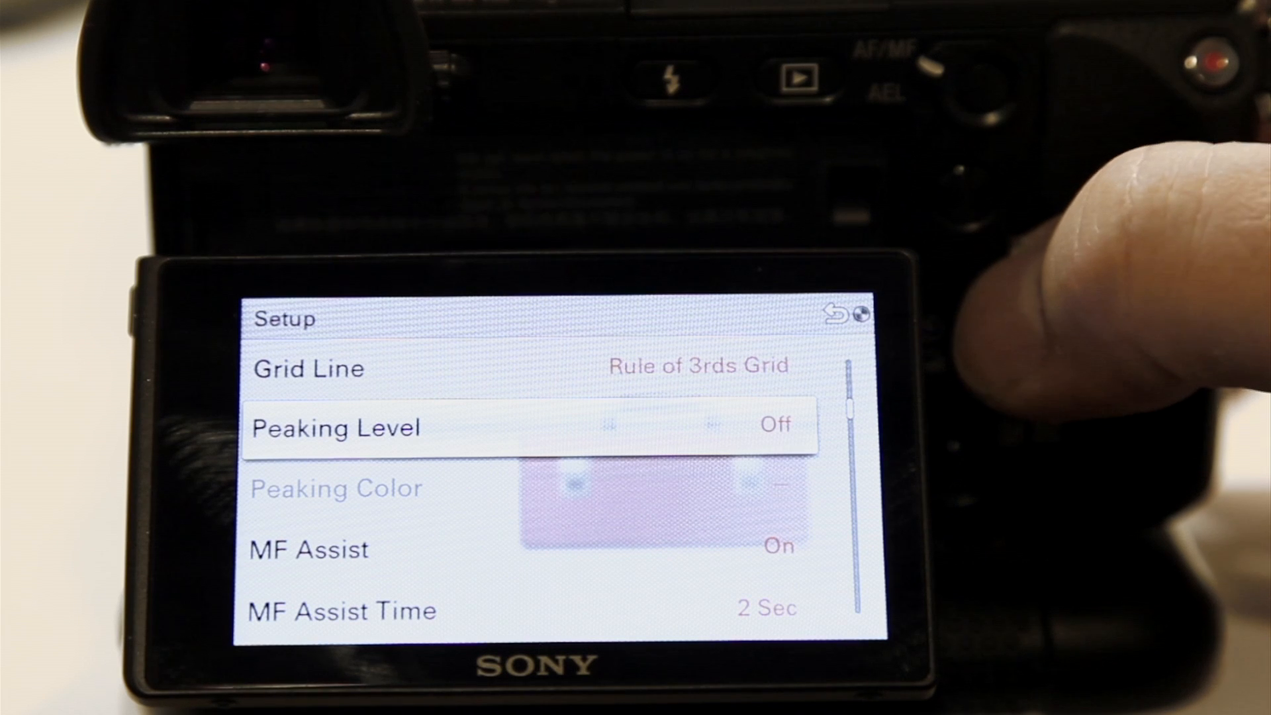
Step: Set Peaking Level to Mid and Peaking Color to Red with the control wheel
scroll("up", 3)
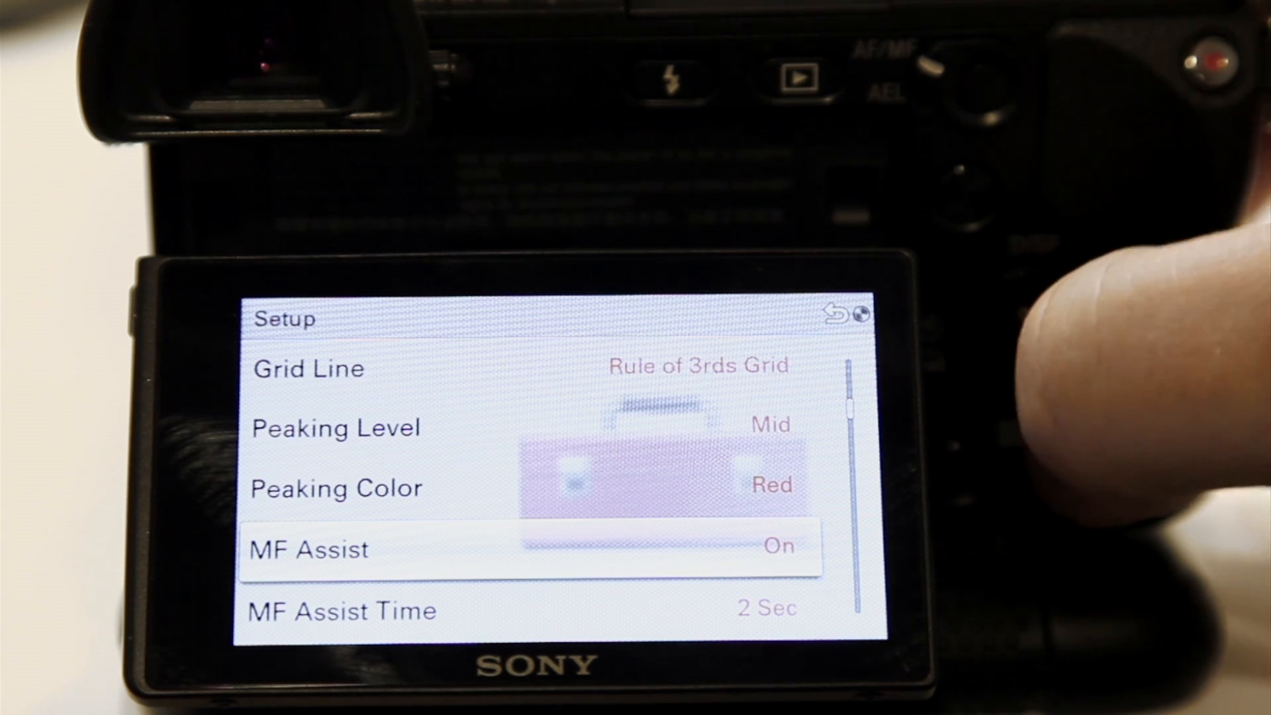
scroll("down", 3)
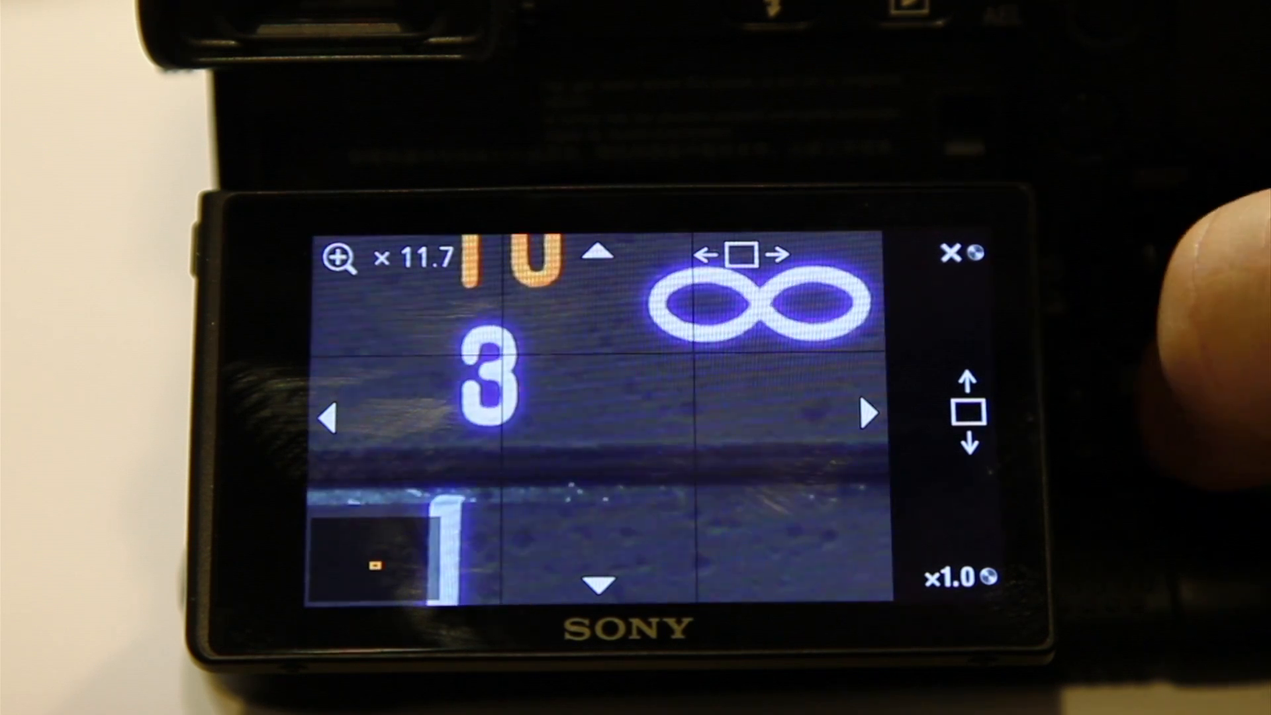
Step: Shift the x11.7 magnified view to centre the 10 mark beside infinity
left_click(601, 581)
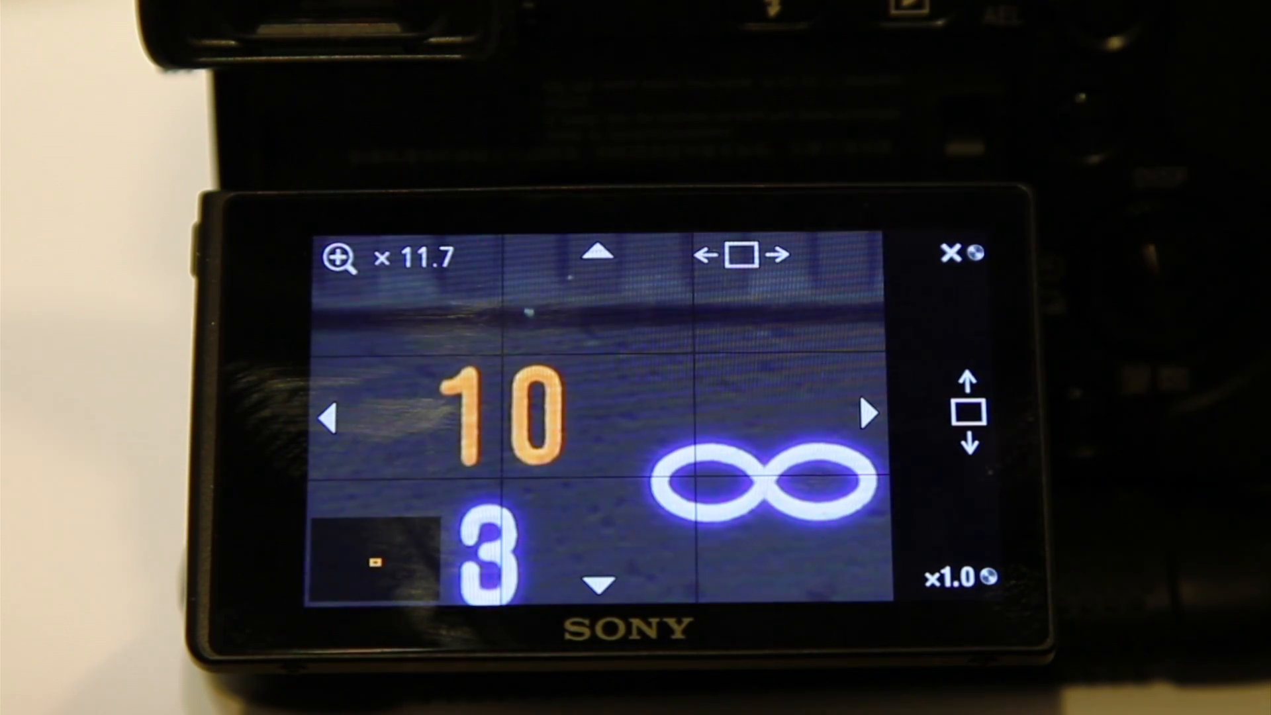